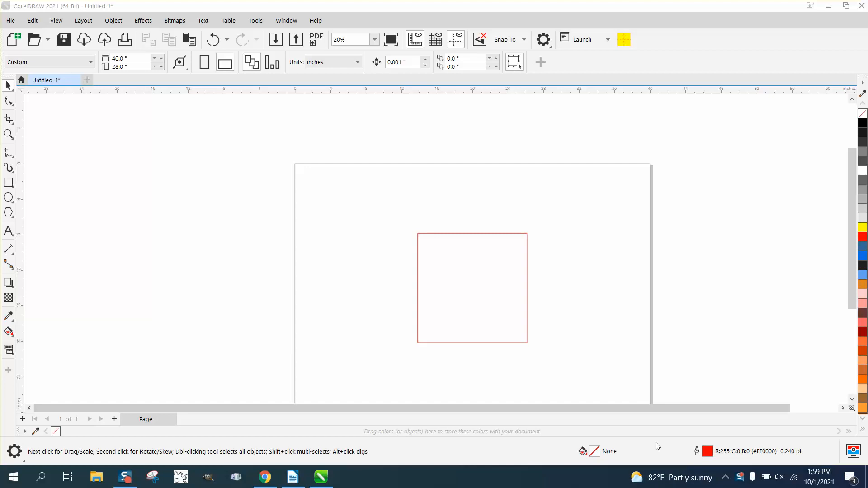
mouse_move(734, 445)
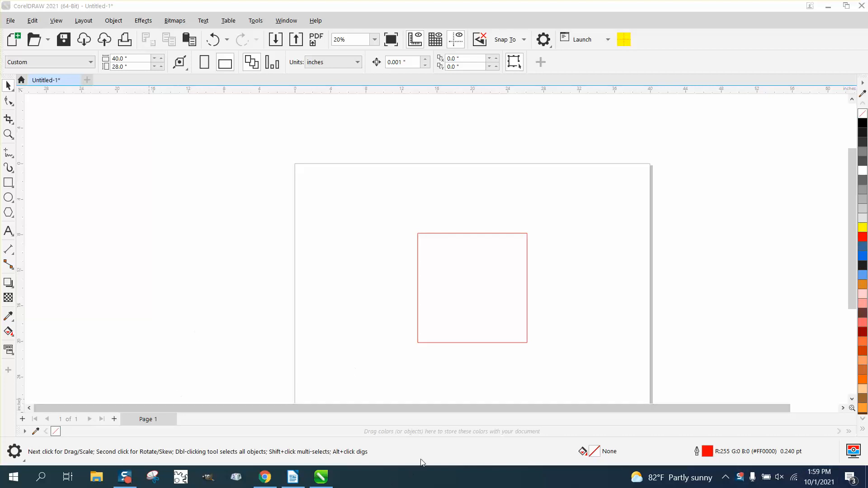
mouse_move(405, 419)
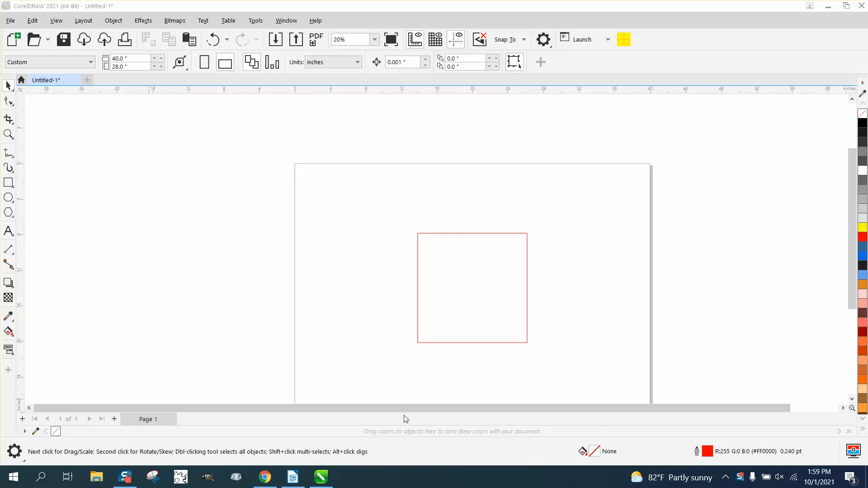
Step: Select the red-outlined square with the Pick tool to inspect it
left_click(472, 287)
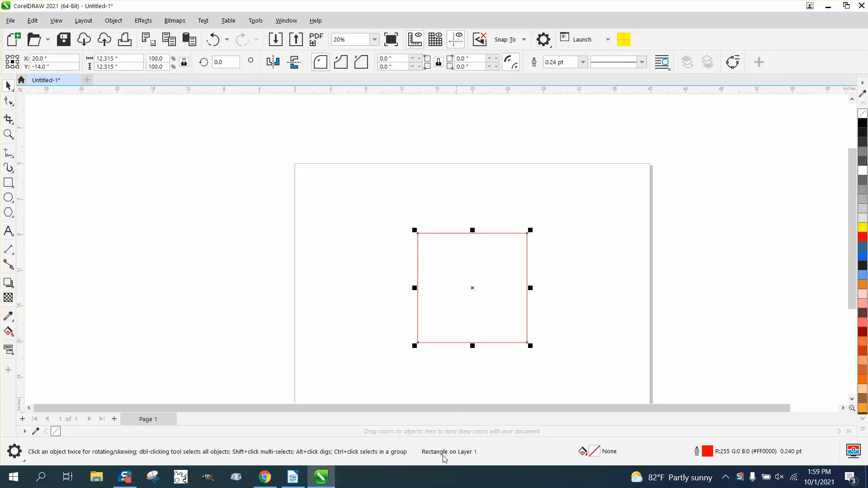
mouse_move(495, 385)
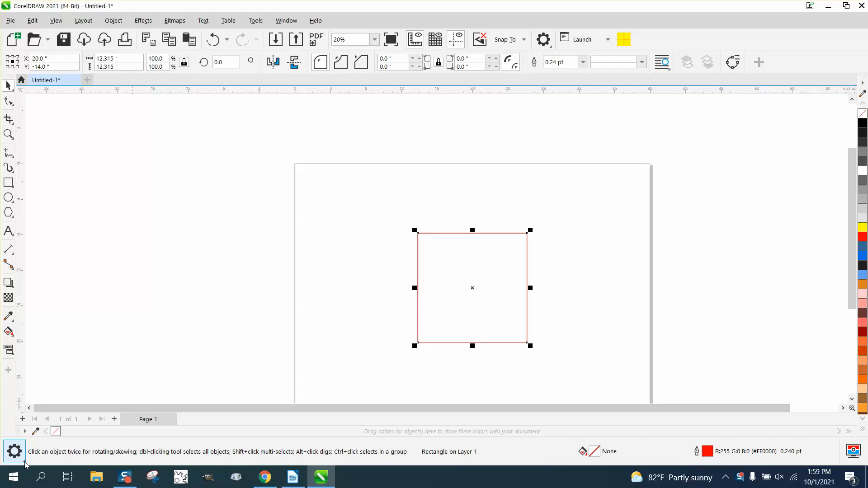
Step: Set the status bar to Object Details, showing the square's 12.315 in size and centre
left_click(13, 453)
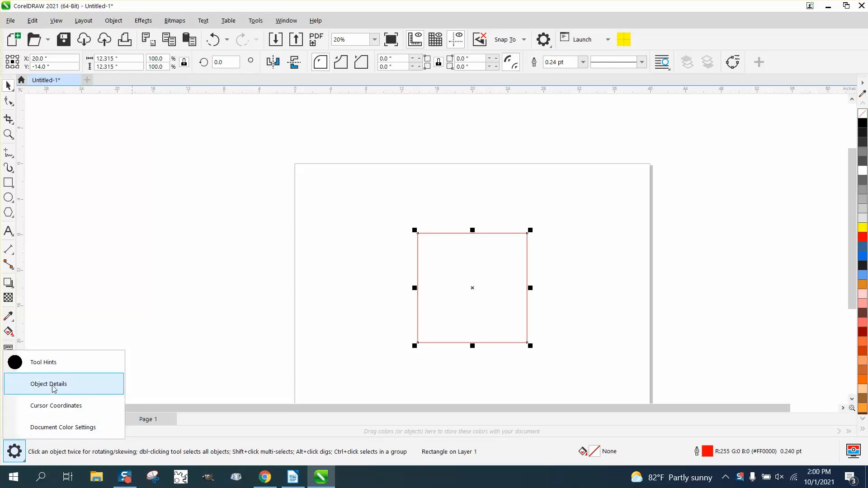
left_click(48, 384)
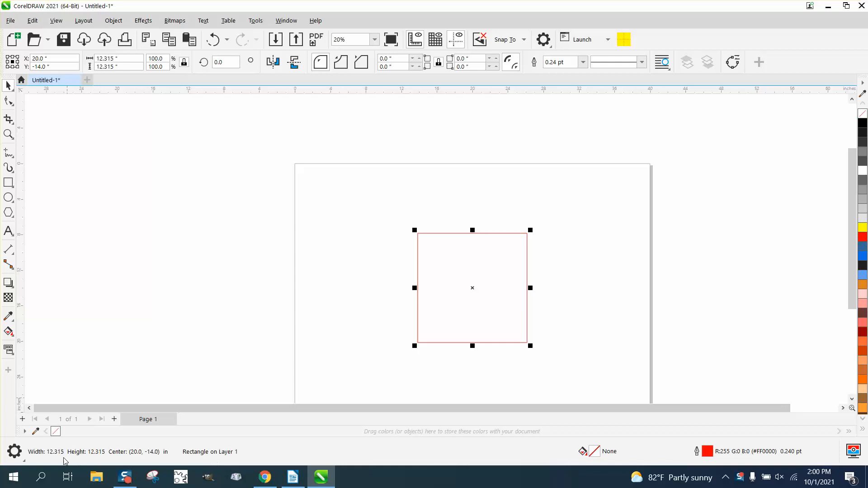
mouse_move(67, 454)
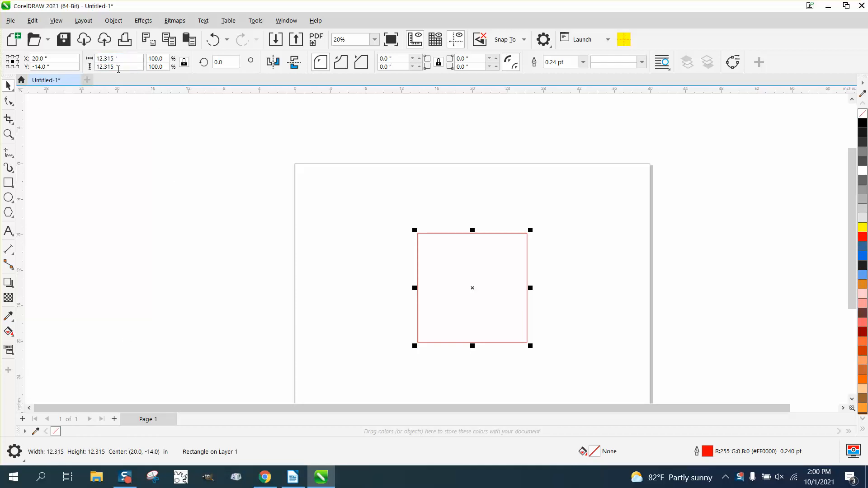
mouse_move(127, 460)
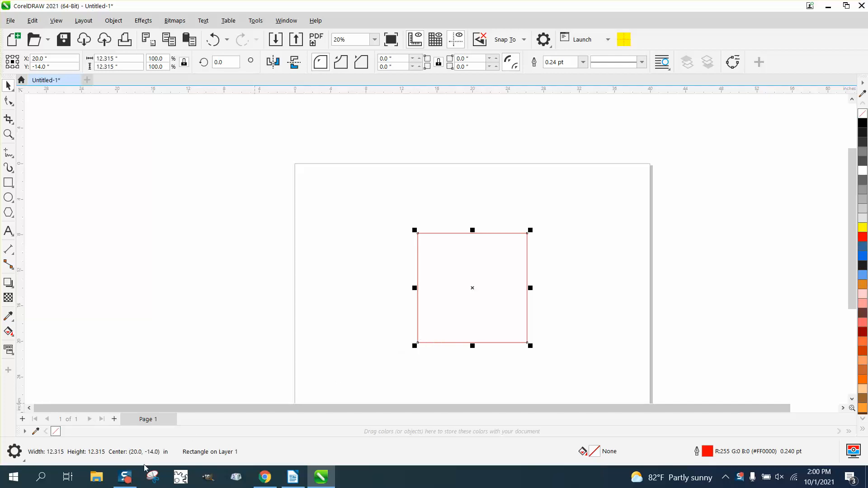
mouse_move(134, 456)
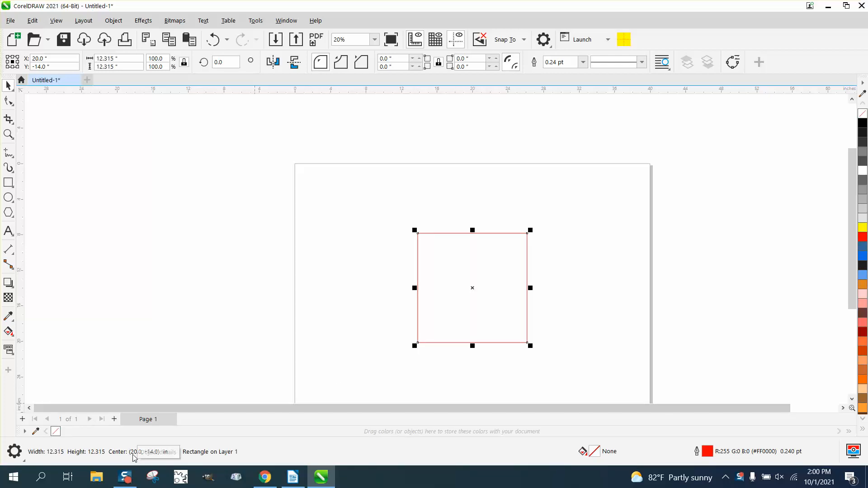
mouse_move(163, 447)
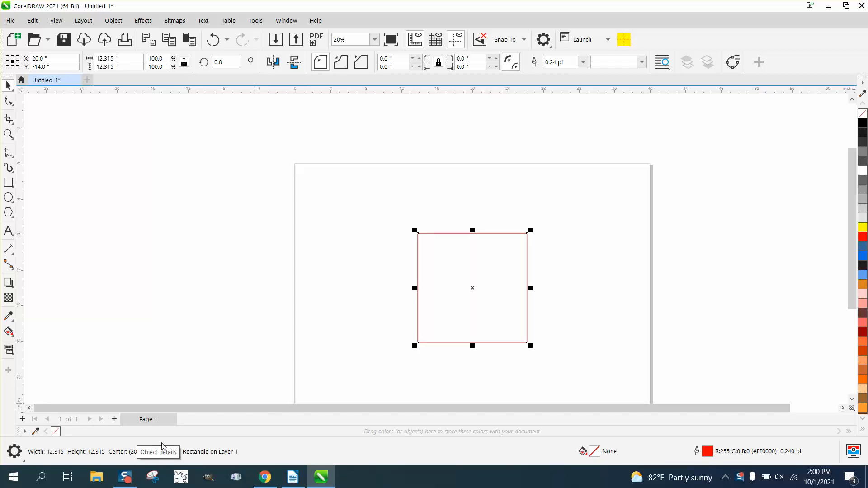
mouse_move(211, 291)
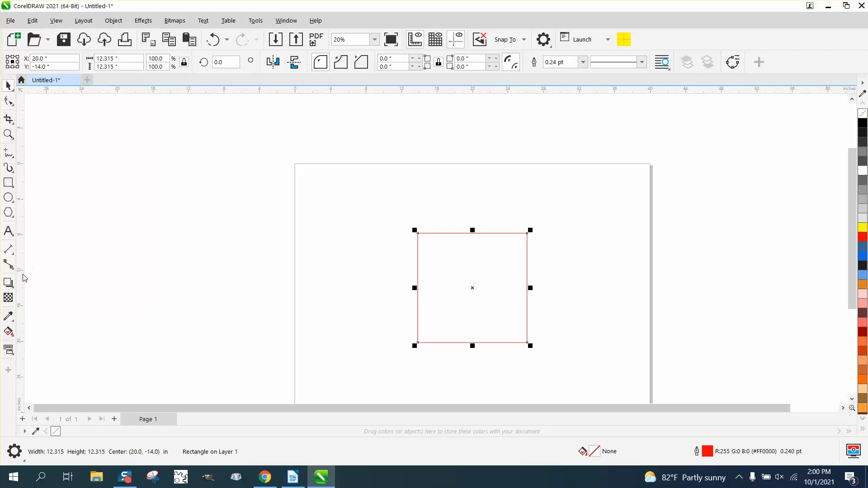
mouse_move(26, 294)
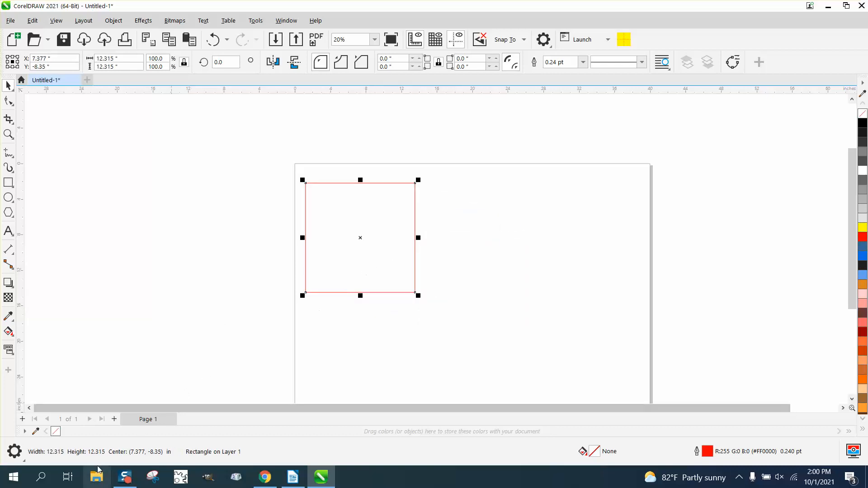
mouse_move(64, 457)
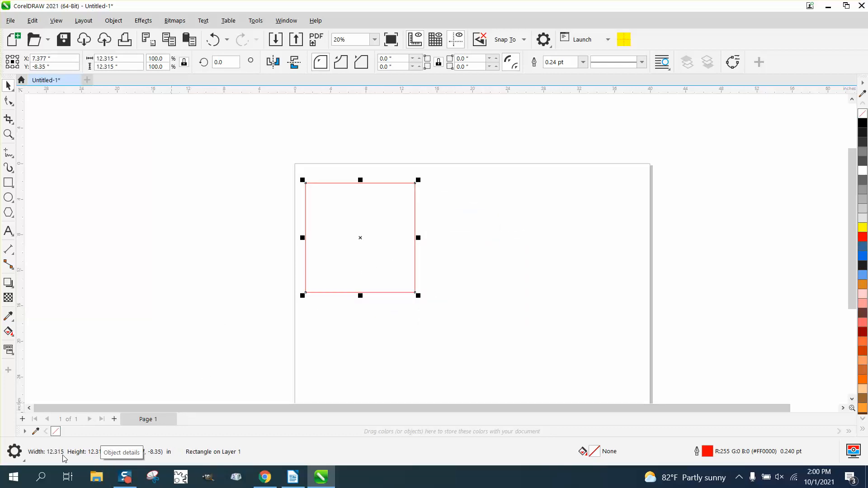
mouse_move(147, 462)
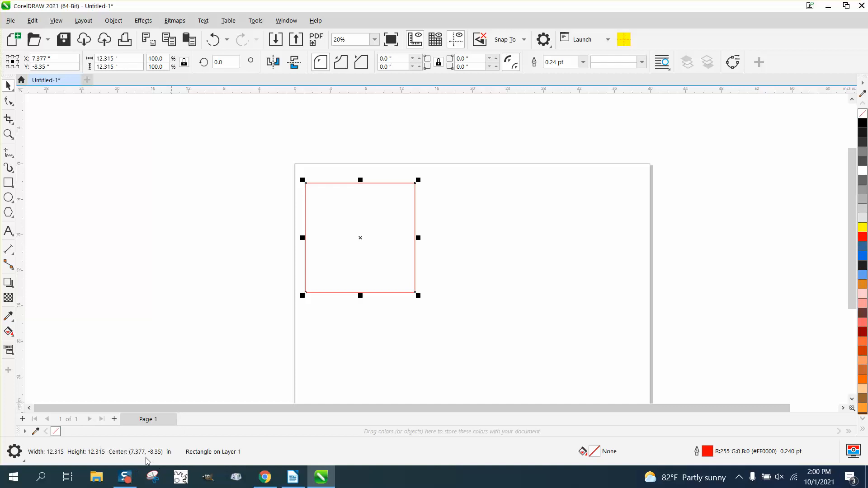
mouse_move(329, 334)
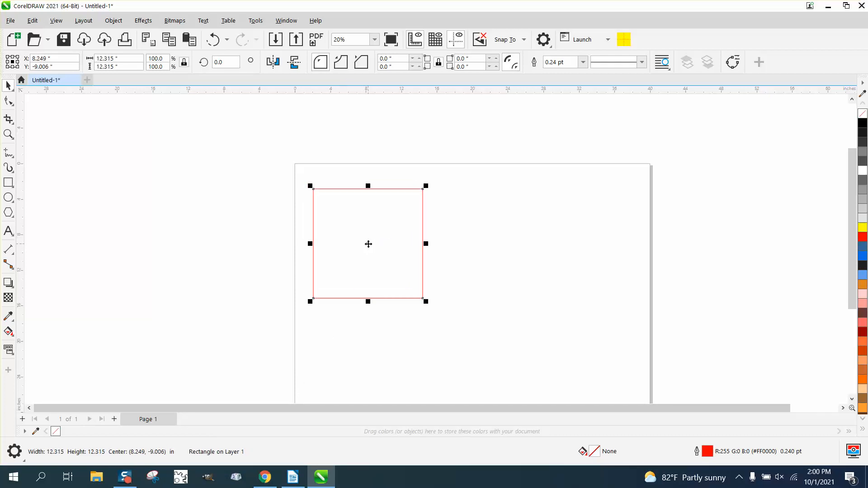
Step: Drag the square toward the page's upper left, centring it near 9.267, -10.736 in
left_click_drag(368, 243, 376, 258)
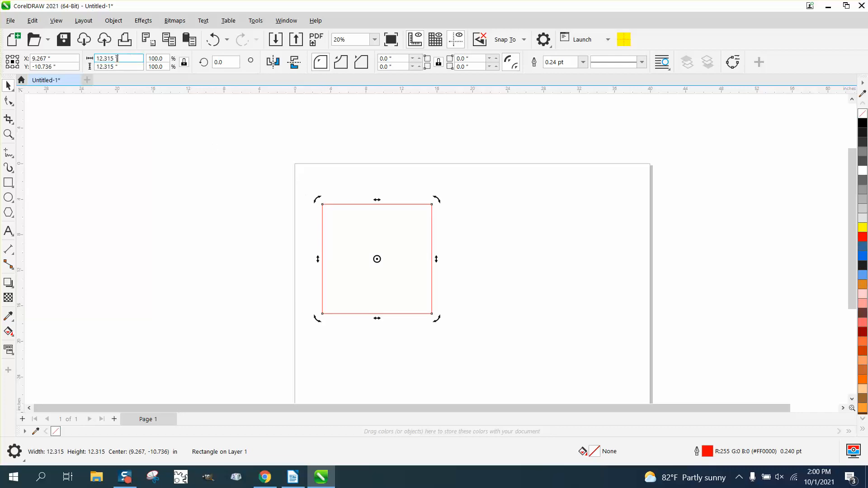
Step: Resize the square to 12 by 12 inches, centred at 6, -6
type("12")
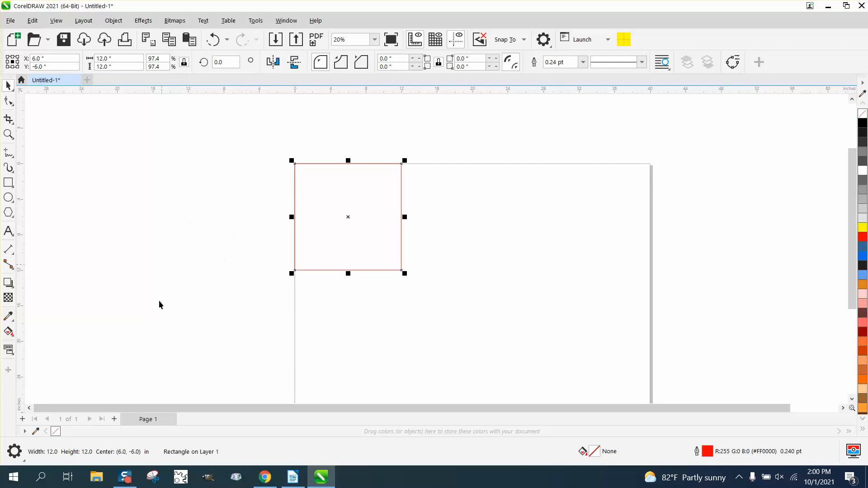
mouse_move(350, 214)
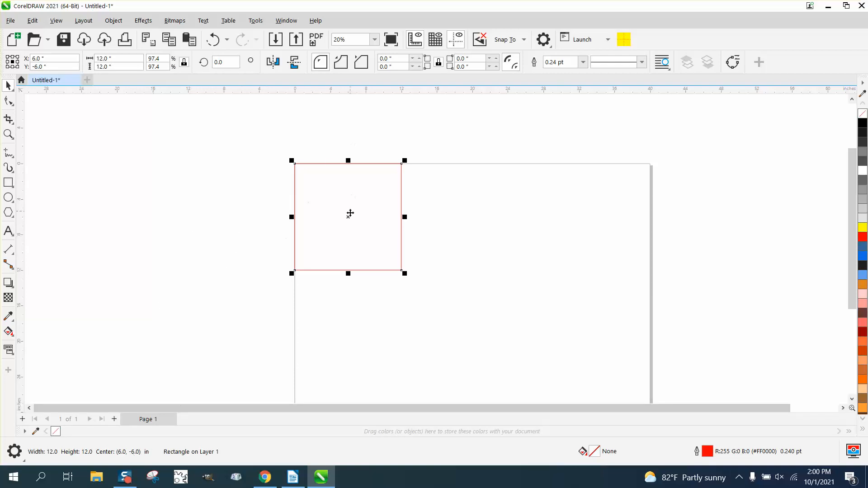
mouse_move(371, 105)
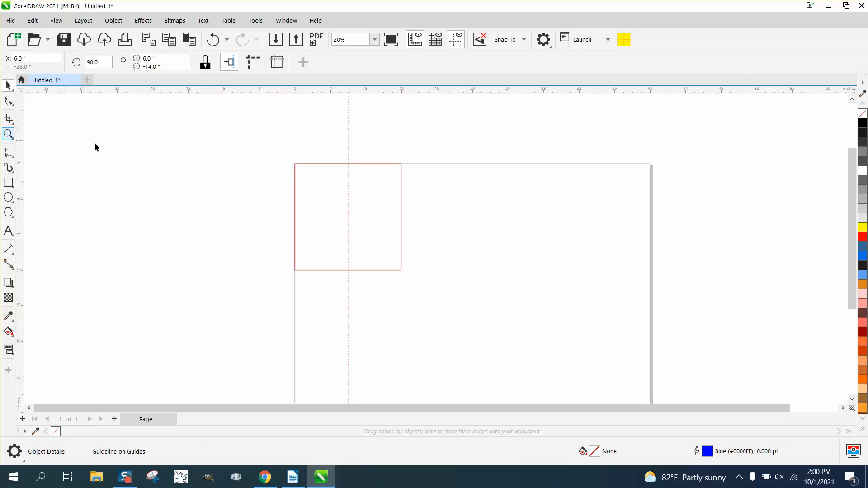
left_click(7, 134)
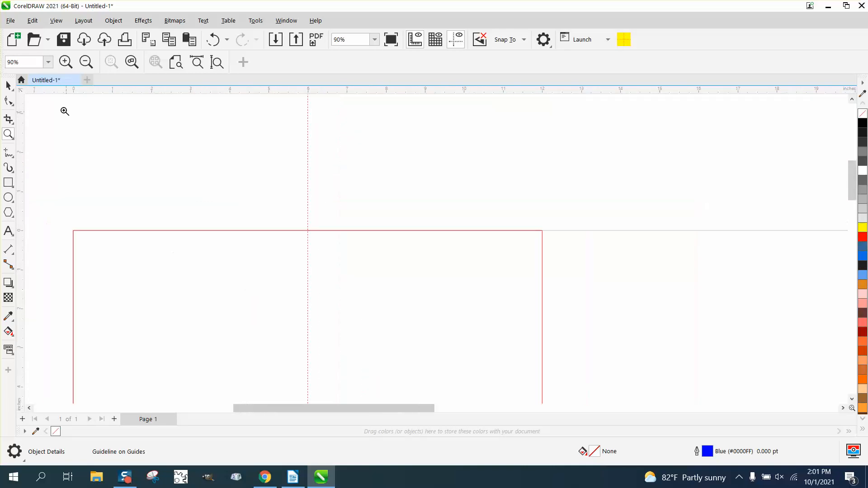
left_click(182, 230)
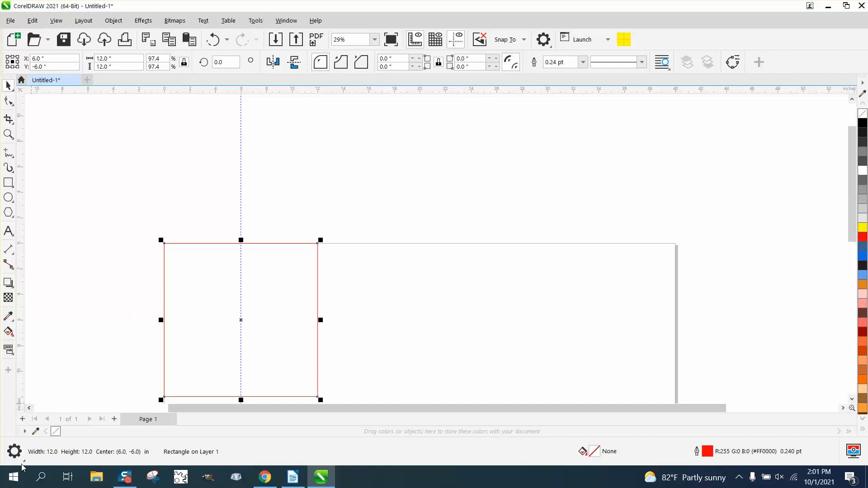
Step: Set the status bar readout to Cursor Coordinates instead of object details
left_click(15, 452)
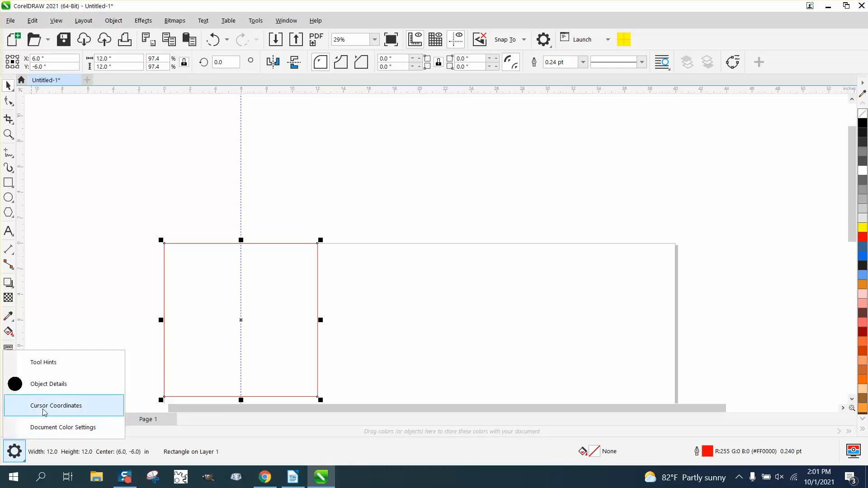
left_click(57, 405)
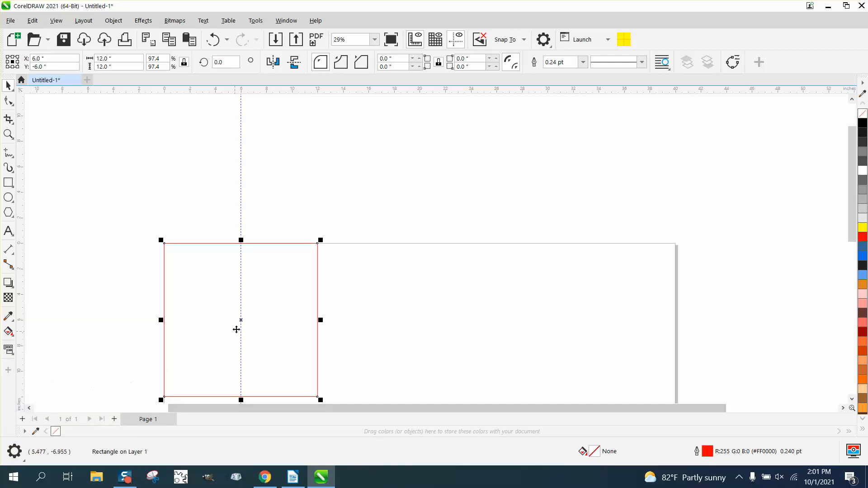
mouse_move(242, 321)
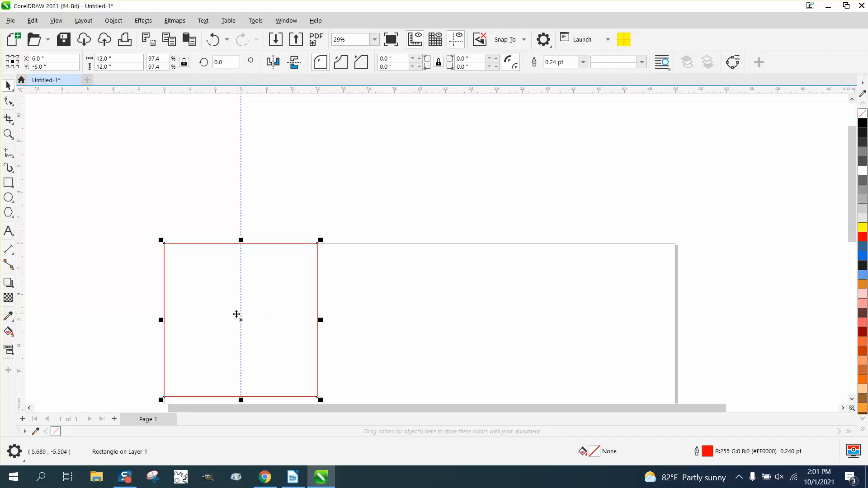
mouse_move(318, 398)
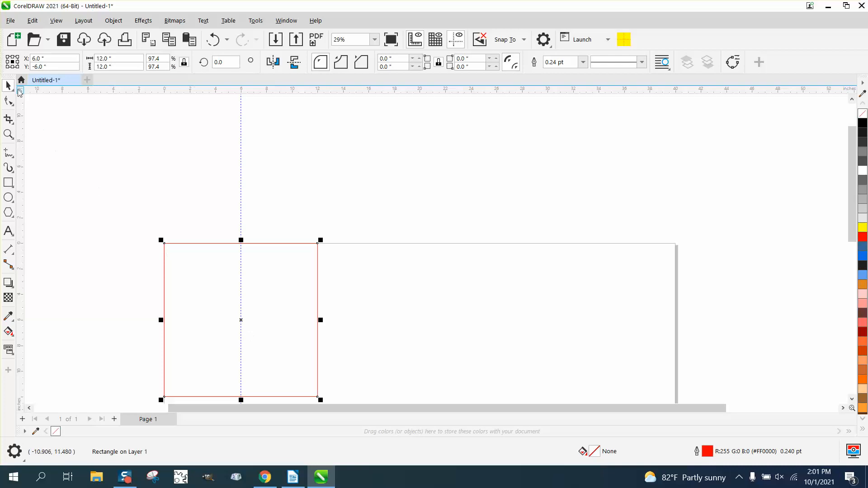
mouse_move(317, 398)
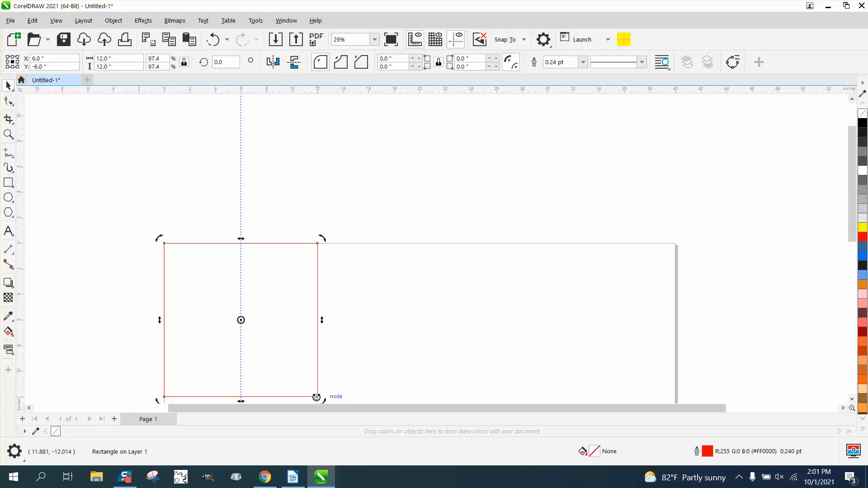
mouse_move(503, 317)
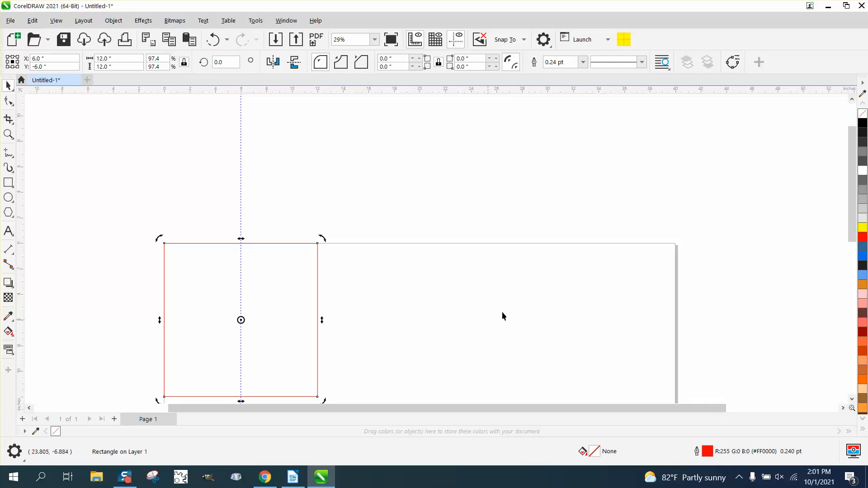
Step: Scroll the view to move around the 12-inch square on the page
scroll("down", 3)
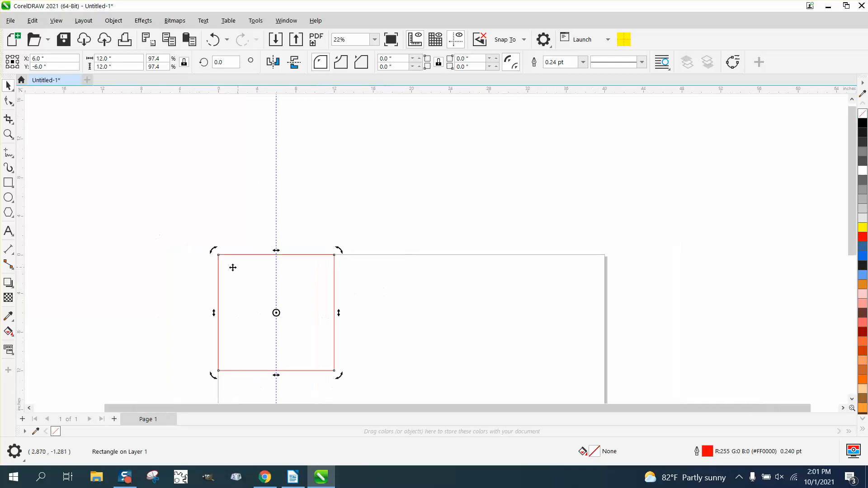
mouse_move(217, 254)
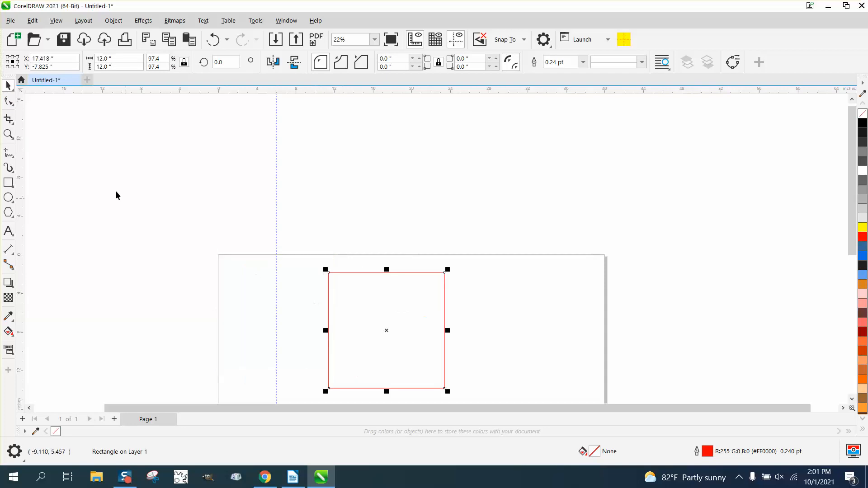
Step: Zoom extremely on the page's top-left corner so the cursor readout shows 0.000, 0.000, then return to the Pick tool
left_click(250, 215)
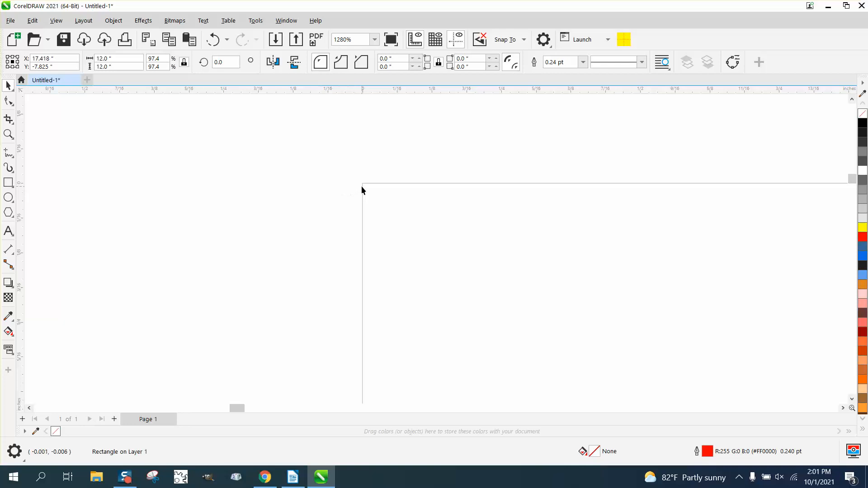
mouse_move(364, 187)
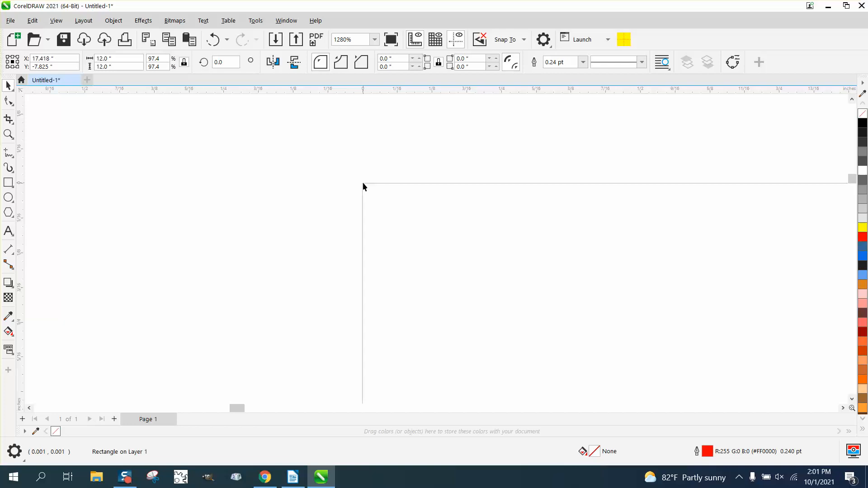
left_click(7, 134)
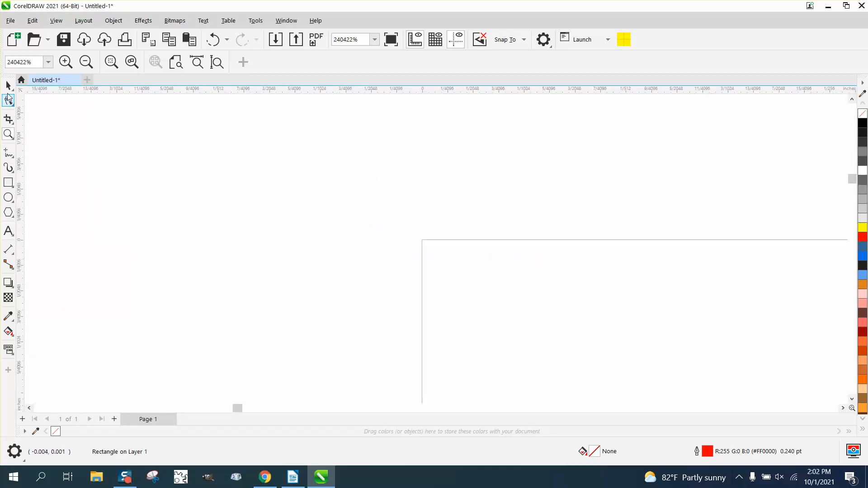
left_click(422, 244)
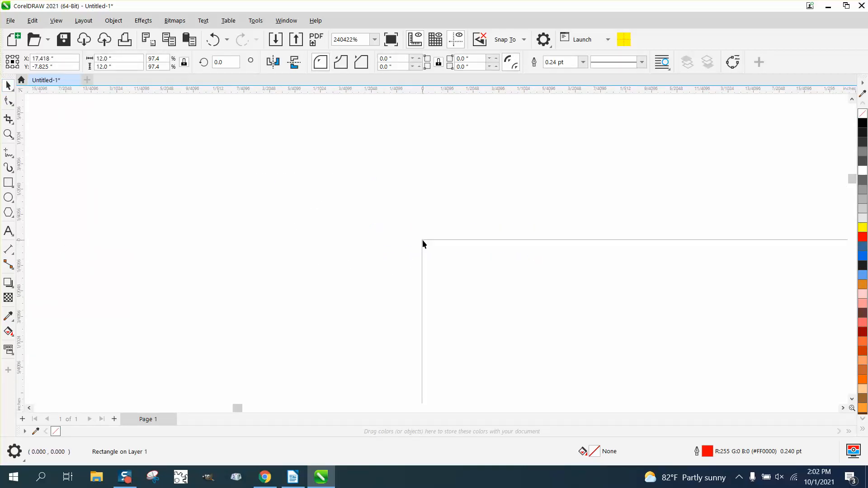